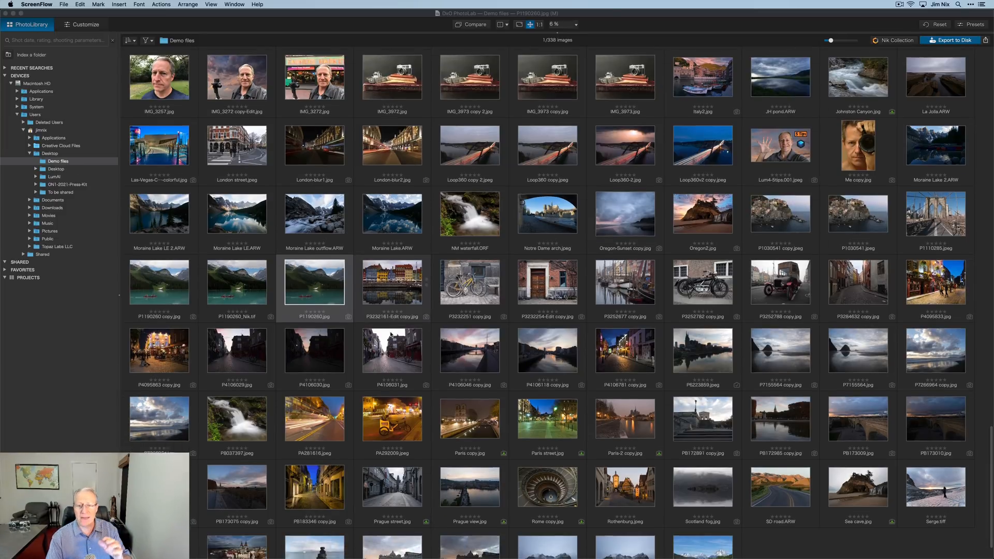
Step: Open the P1190260 mountain lake canoe photo in the Customize editing view
{"action": "scroll", "scroll_direction": "up", "scroll_amount": 3}
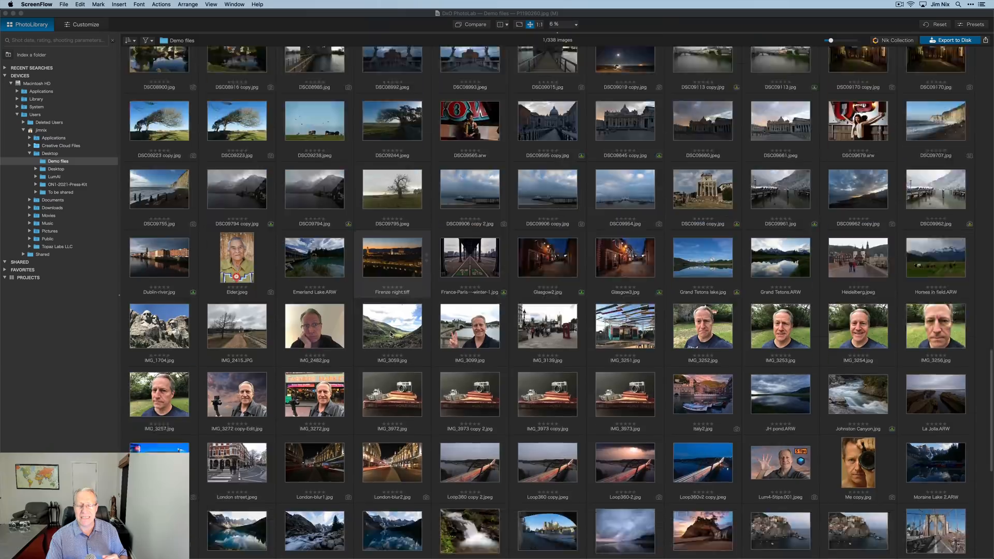
{"action": "scroll", "scroll_direction": "down", "scroll_amount": 3}
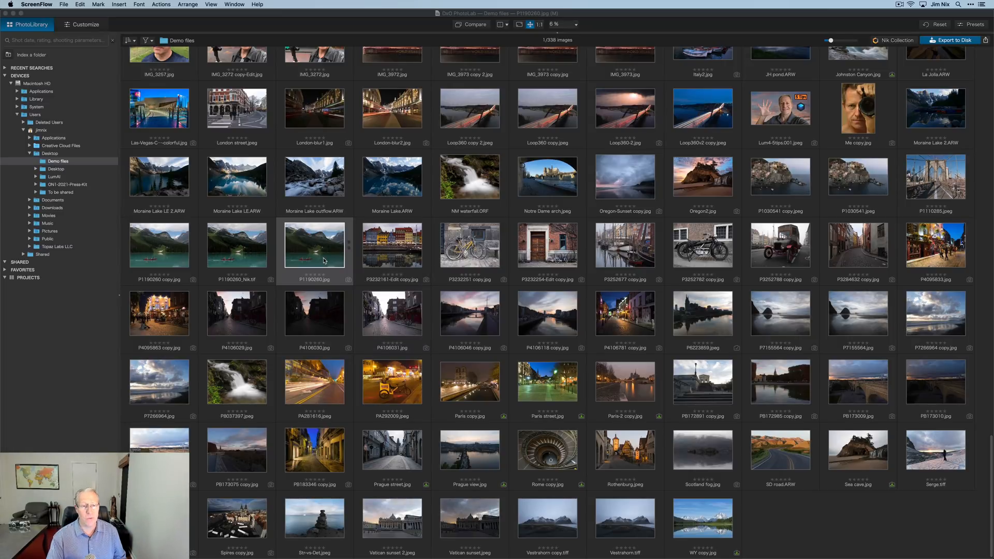
{"action": "double_click", "coordinate": [314, 245]}
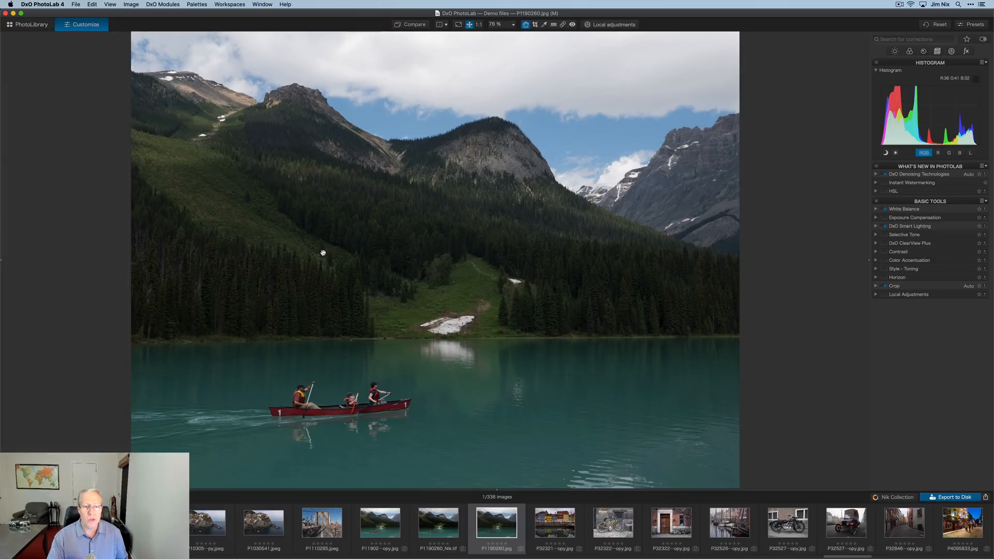
{"action": "mouse_move", "coordinate": [497, 489]}
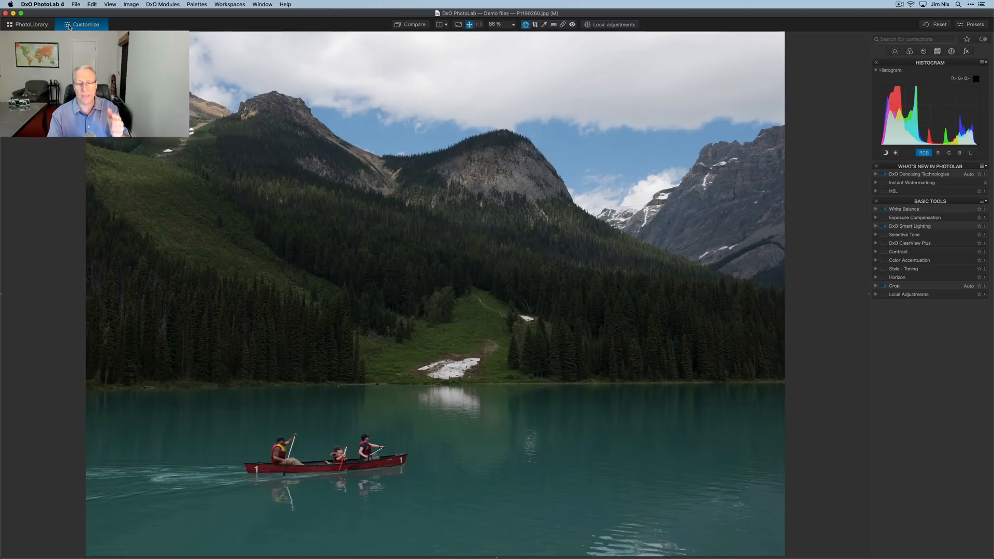
{"action": "mouse_move", "coordinate": [534, 343]}
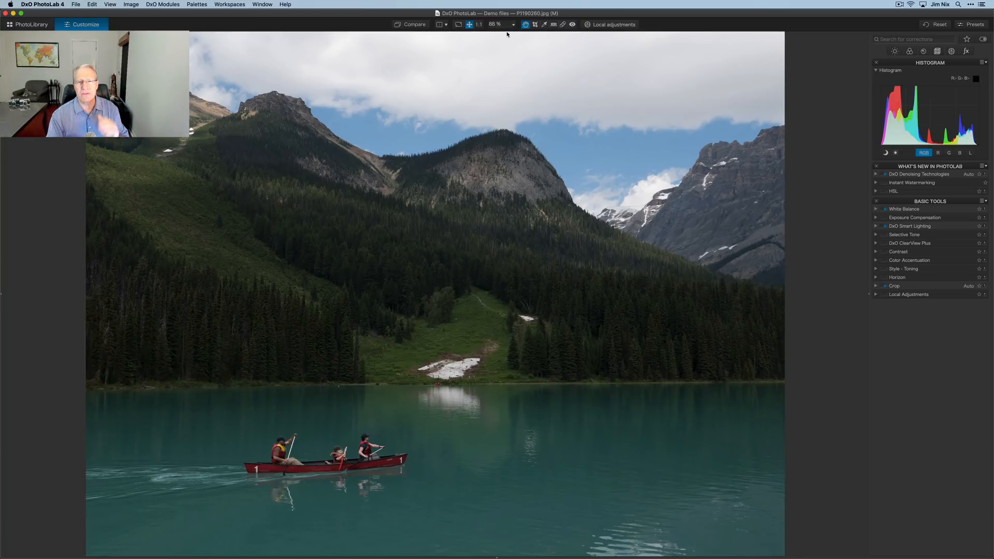
Step: Crop the photo to a 3:2 landscape ratio, then dismiss the white balance picker unchanged
{"action": "left_click", "coordinate": [535, 24]}
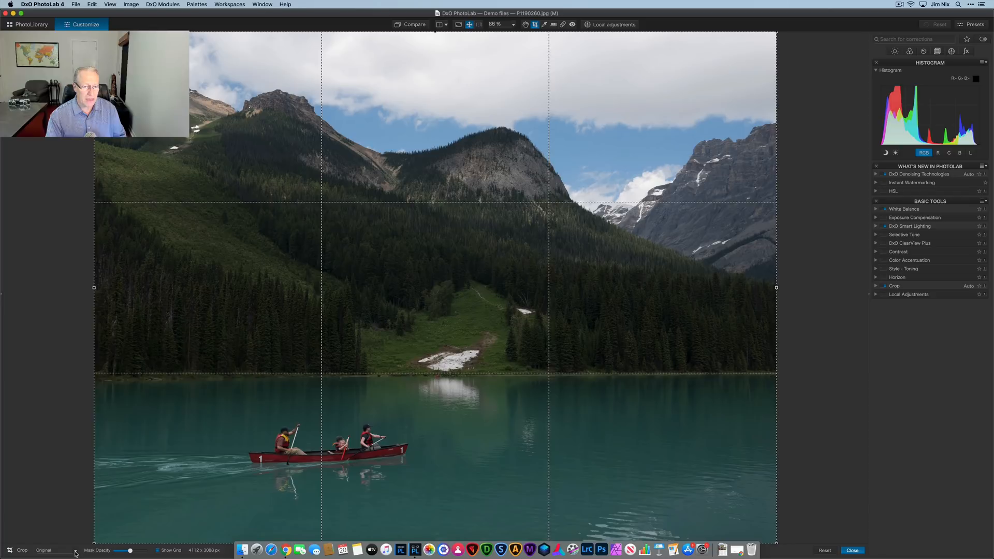
{"action": "left_click", "coordinate": [53, 550]}
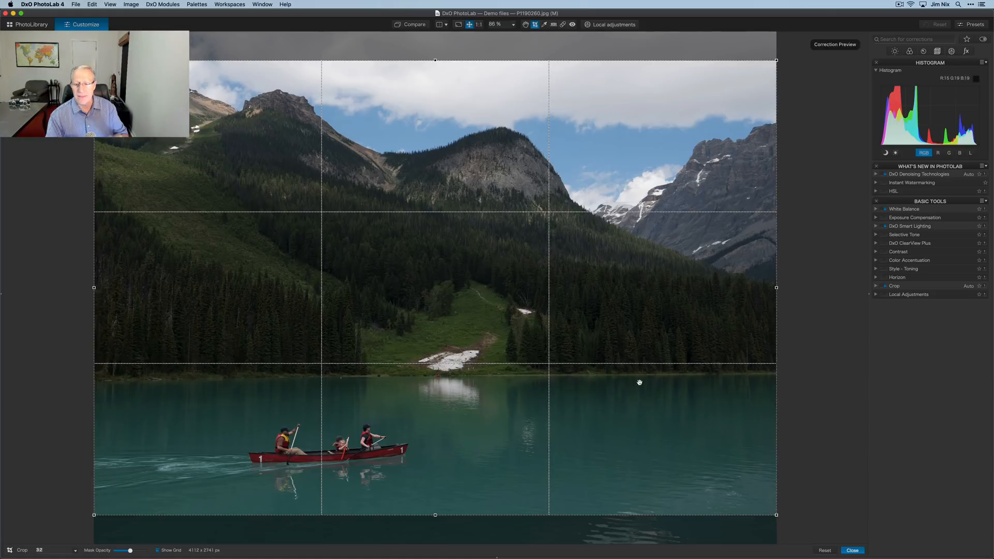
{"action": "left_click", "coordinate": [852, 549]}
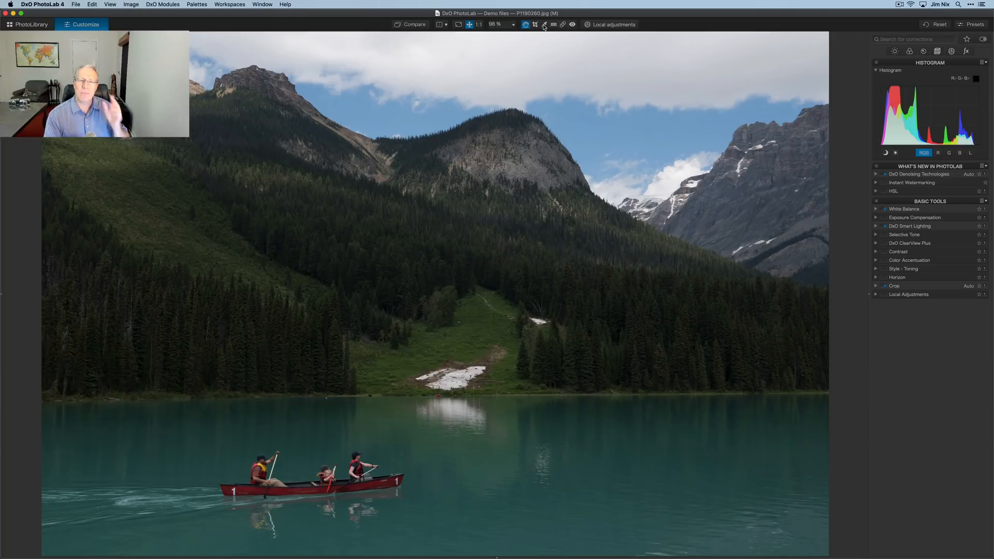
{"action": "left_click", "coordinate": [544, 24]}
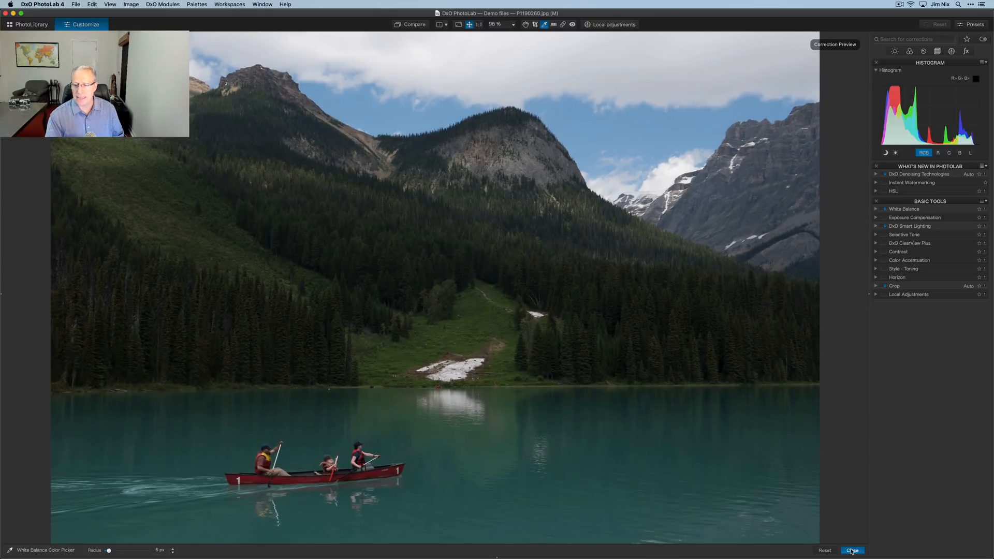
{"action": "left_click", "coordinate": [852, 550]}
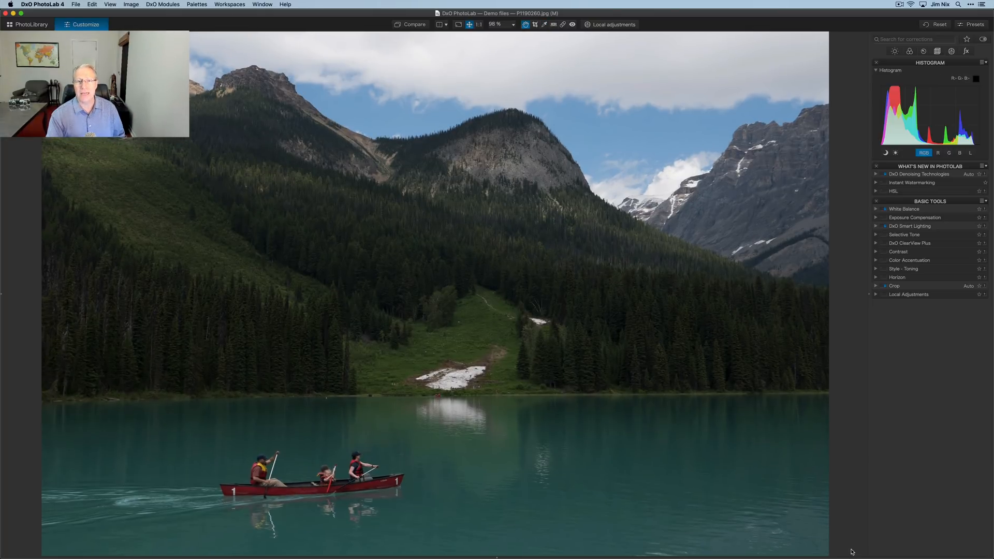
Step: Level the lakeshore with the Horizon tool and apply the correction
{"action": "left_click", "coordinate": [553, 25]}
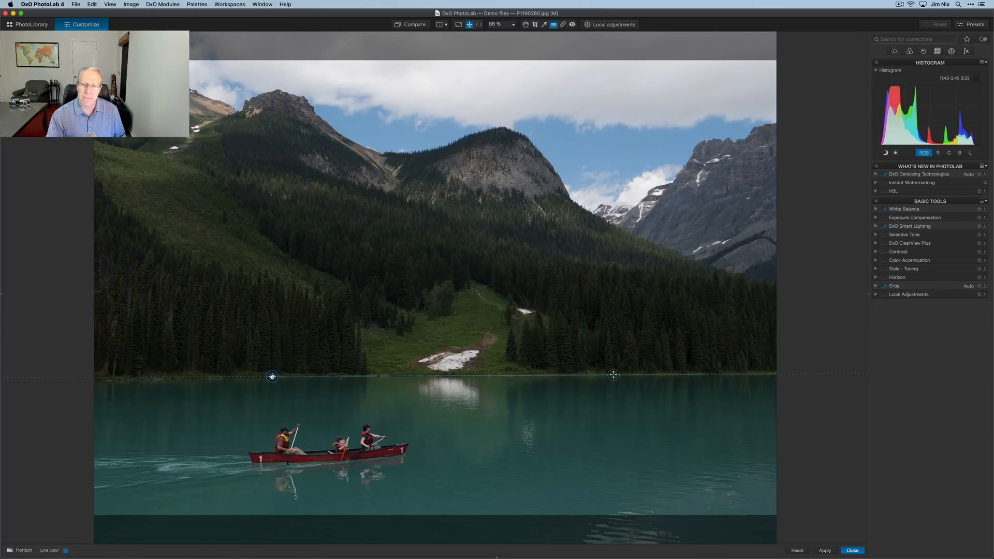
{"action": "mouse_move", "coordinate": [597, 410]}
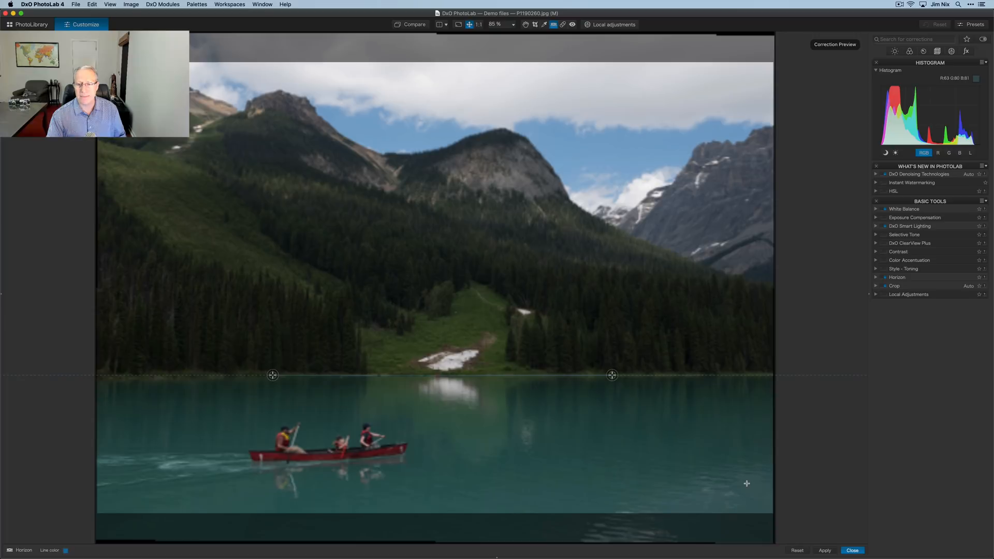
{"action": "left_click", "coordinate": [852, 550]}
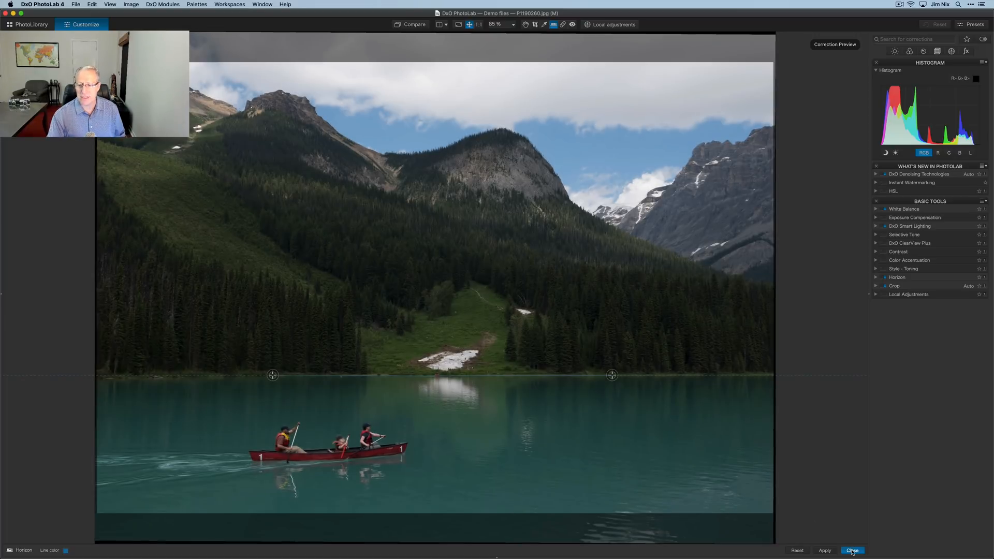
{"action": "left_click", "coordinate": [852, 550]}
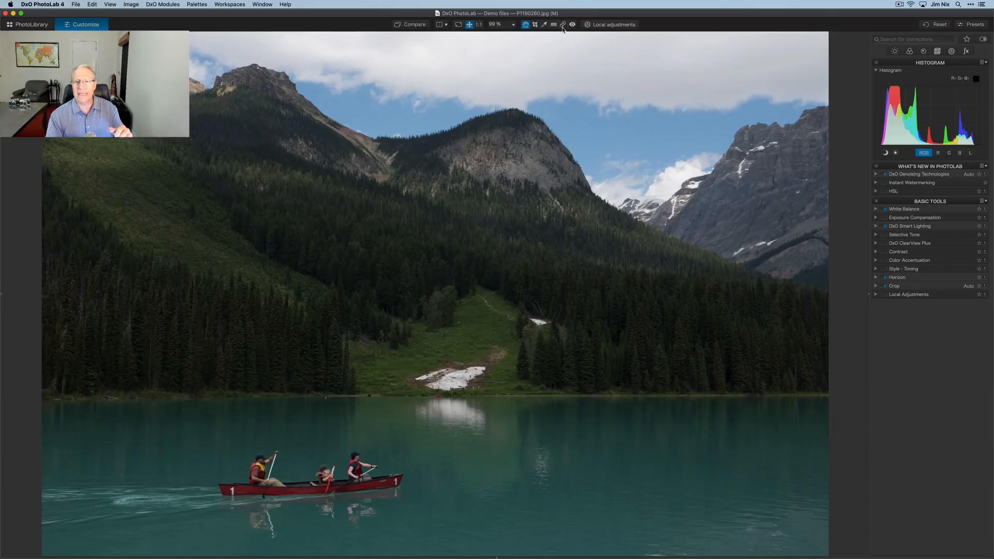
{"action": "left_click", "coordinate": [610, 24]}
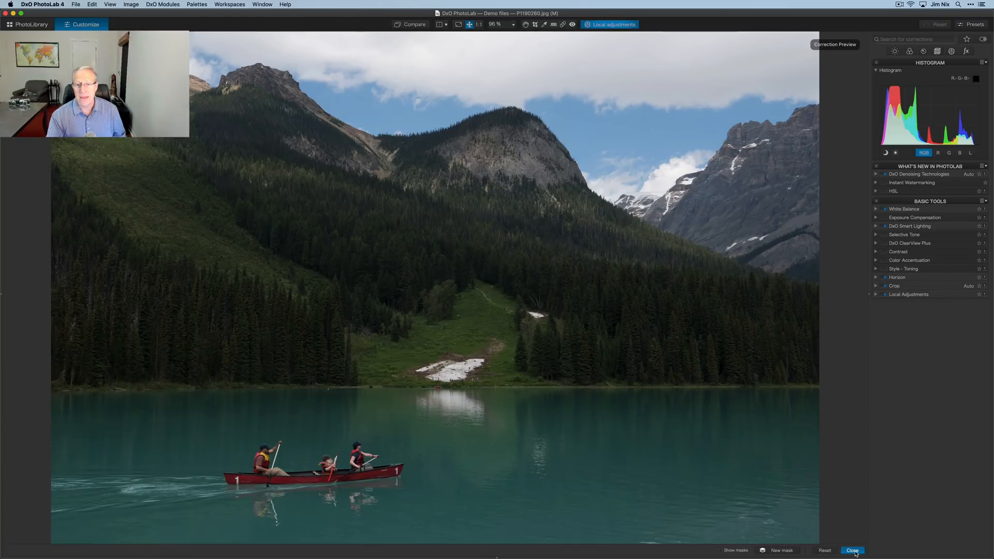
{"action": "left_click", "coordinate": [852, 550]}
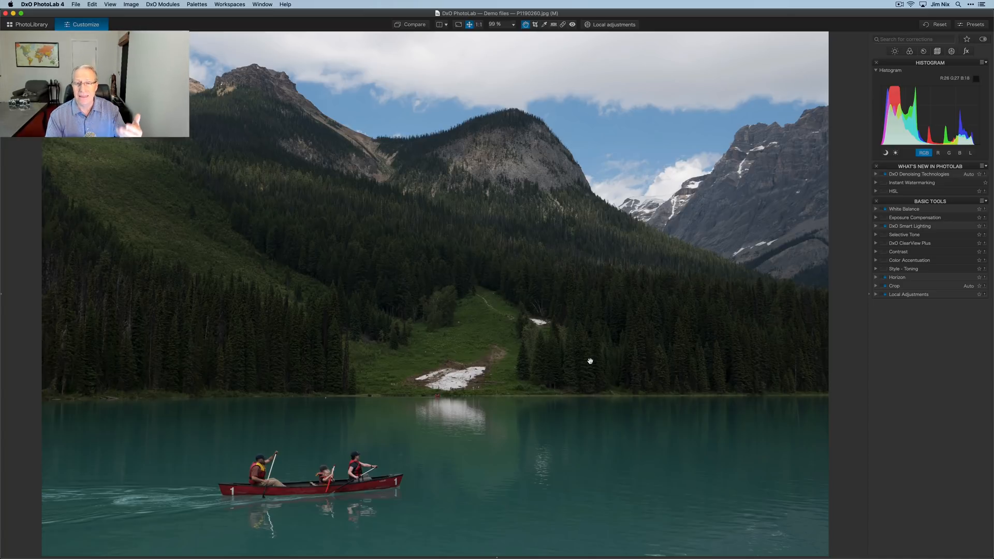
{"action": "mouse_move", "coordinate": [903, 292]}
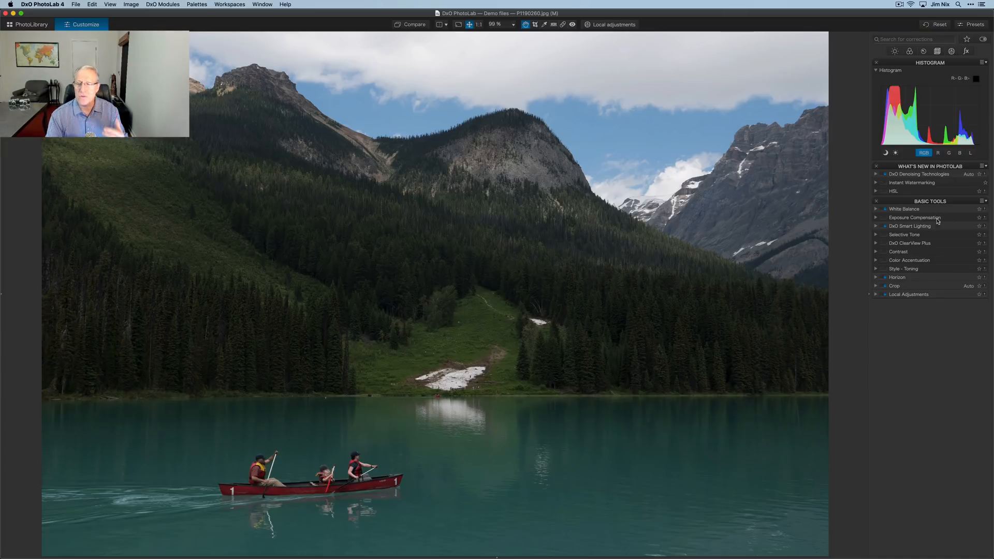
{"action": "left_click", "coordinate": [984, 62]}
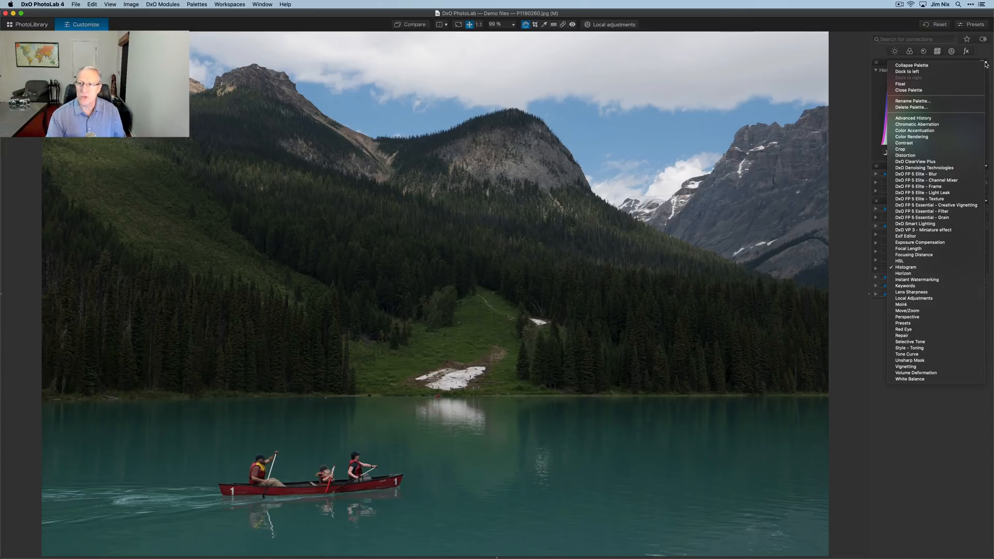
{"action": "mouse_move", "coordinate": [963, 83]}
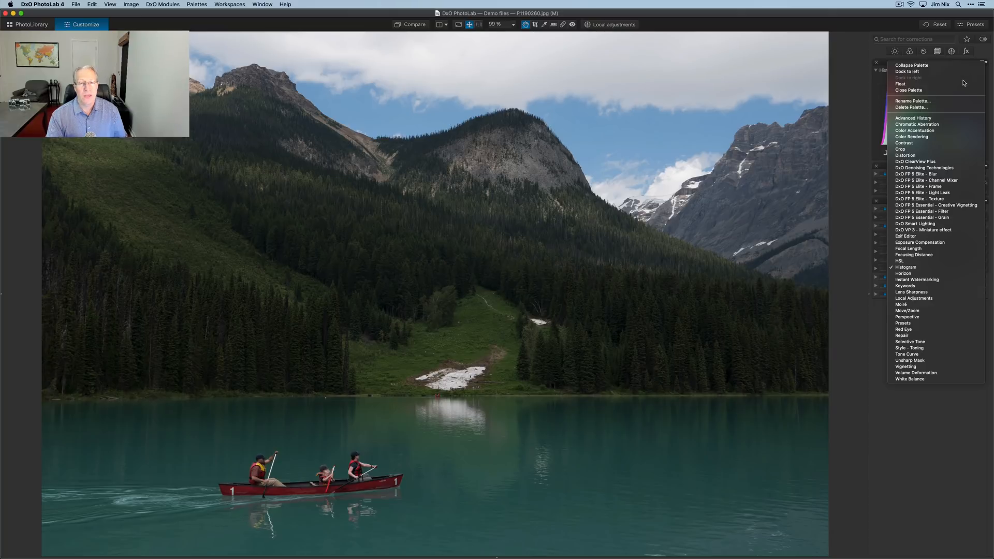
{"action": "mouse_move", "coordinate": [937, 136]}
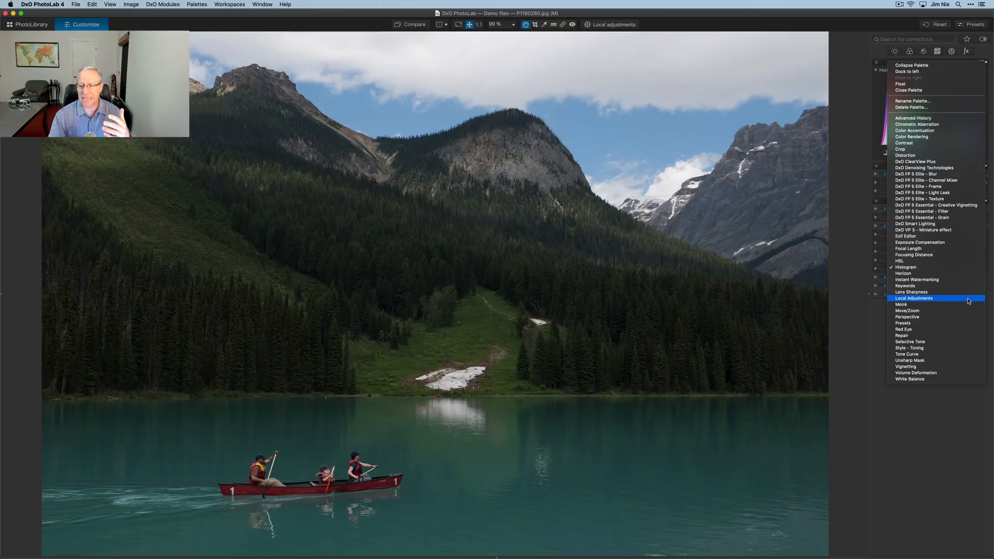
{"action": "left_click", "coordinate": [913, 298]}
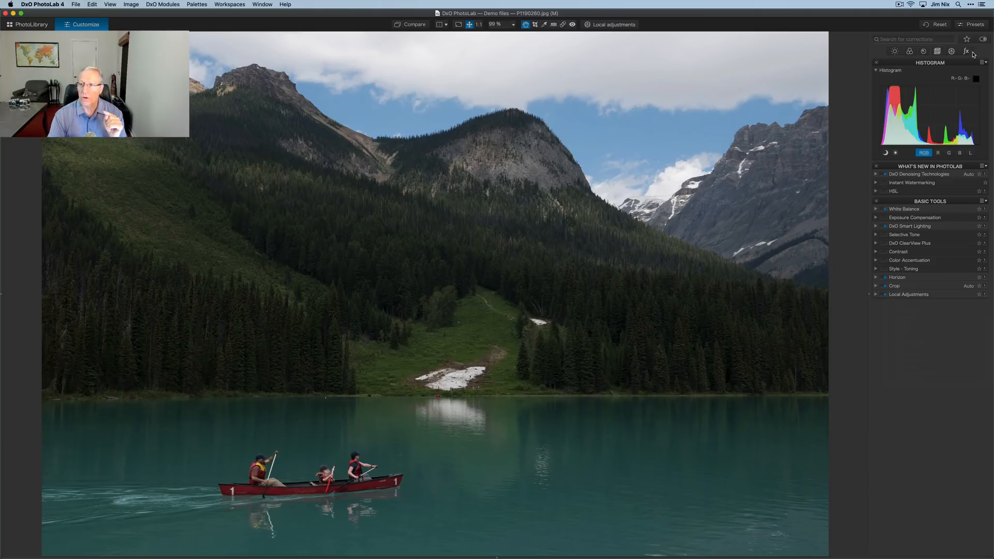
Step: Lower Smart Lighting intensity to 32 in the Light palette, leaving ClearView Plus at 50
{"action": "left_click", "coordinate": [895, 51]}
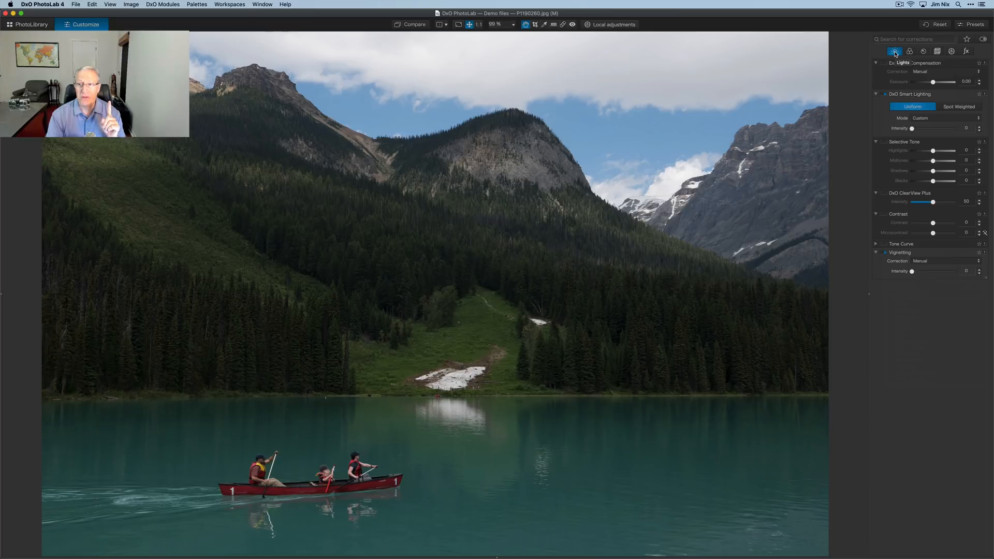
{"action": "mouse_move", "coordinate": [909, 51]}
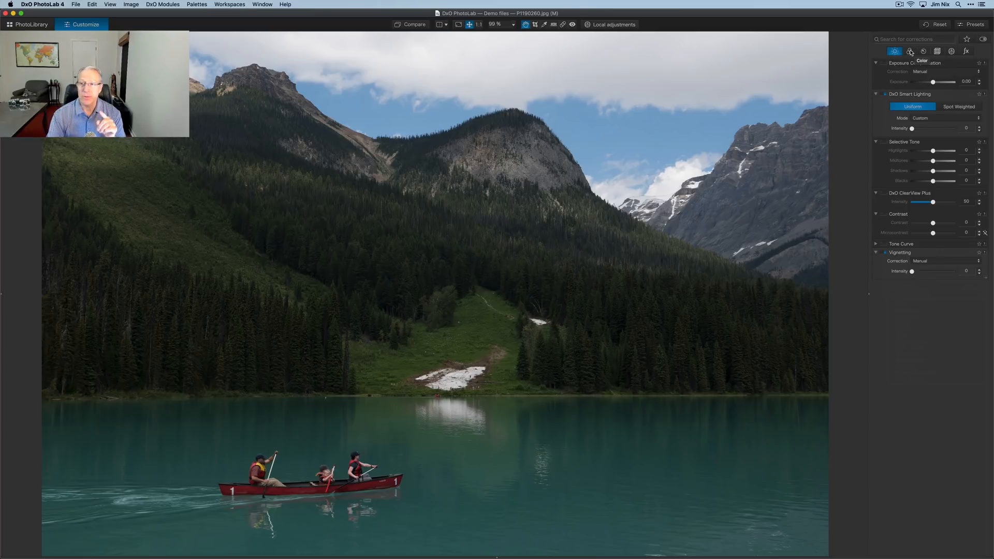
{"action": "mouse_move", "coordinate": [924, 51]}
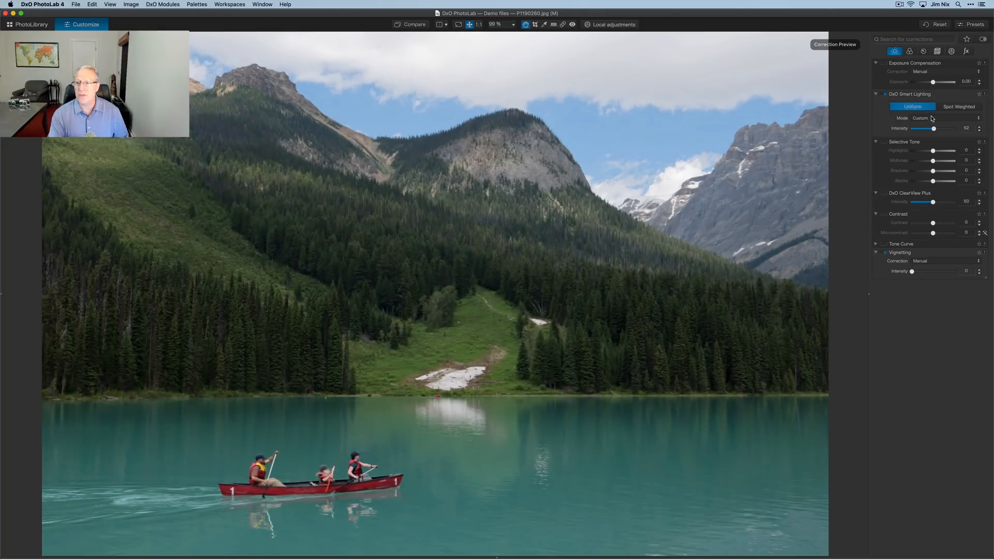
{"action": "left_click", "coordinate": [918, 118]}
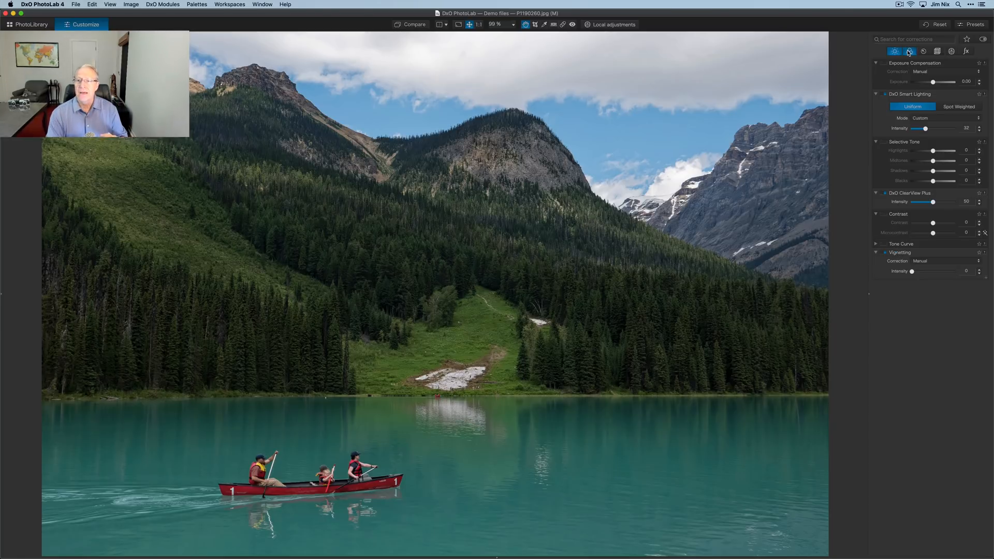
Step: Show the Color palette with White Balance, Color Accentuation and HSL settings
{"action": "left_click", "coordinate": [909, 51]}
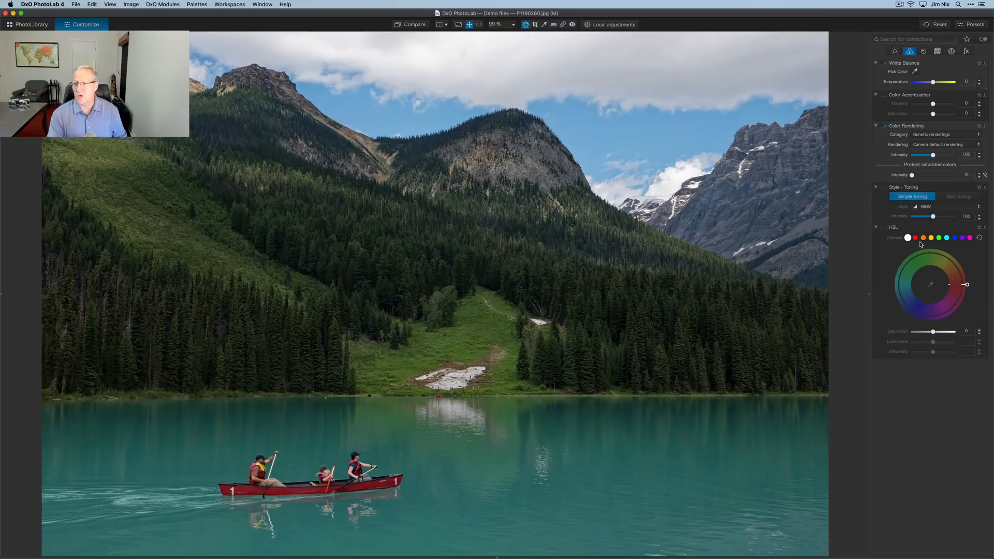
{"action": "mouse_move", "coordinate": [932, 282]}
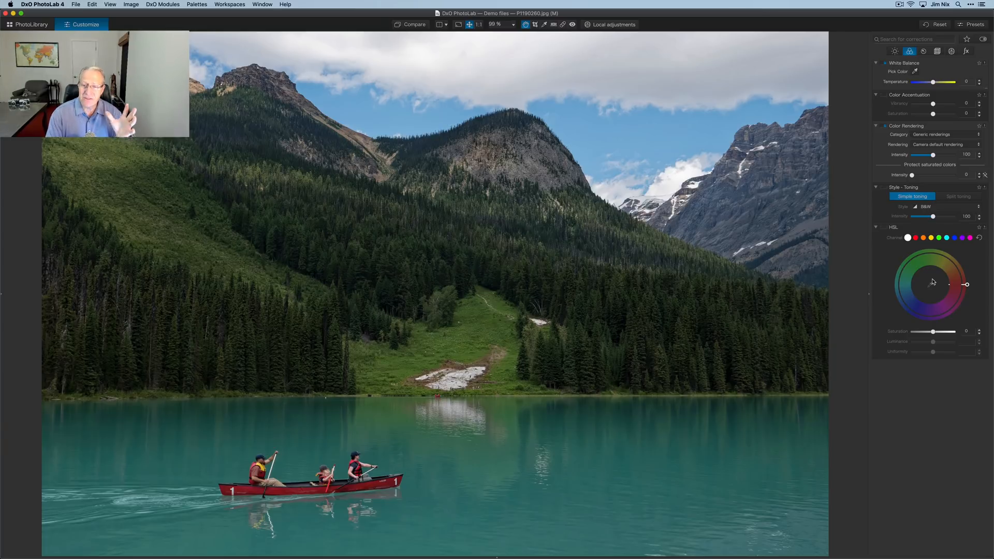
{"action": "mouse_move", "coordinate": [861, 373]}
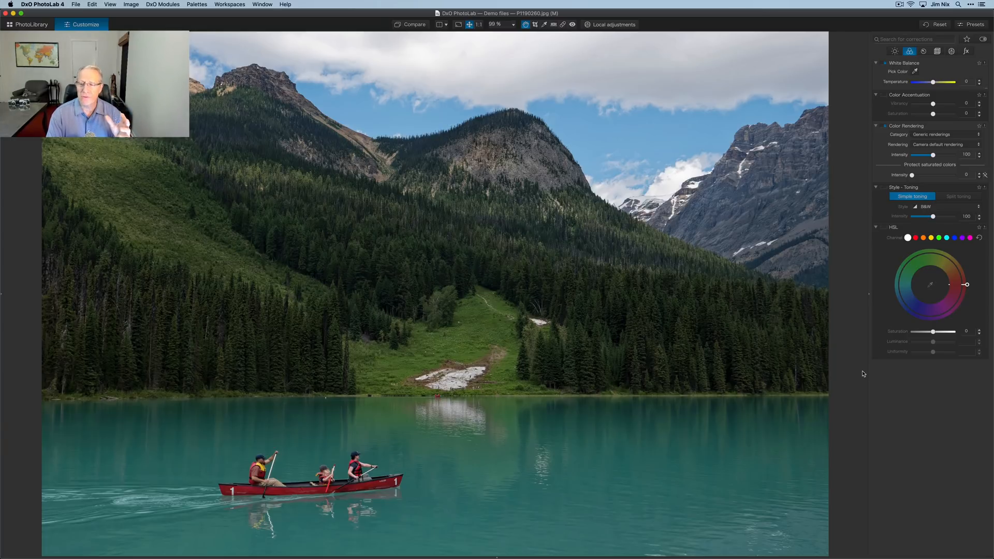
{"action": "mouse_move", "coordinate": [843, 384]}
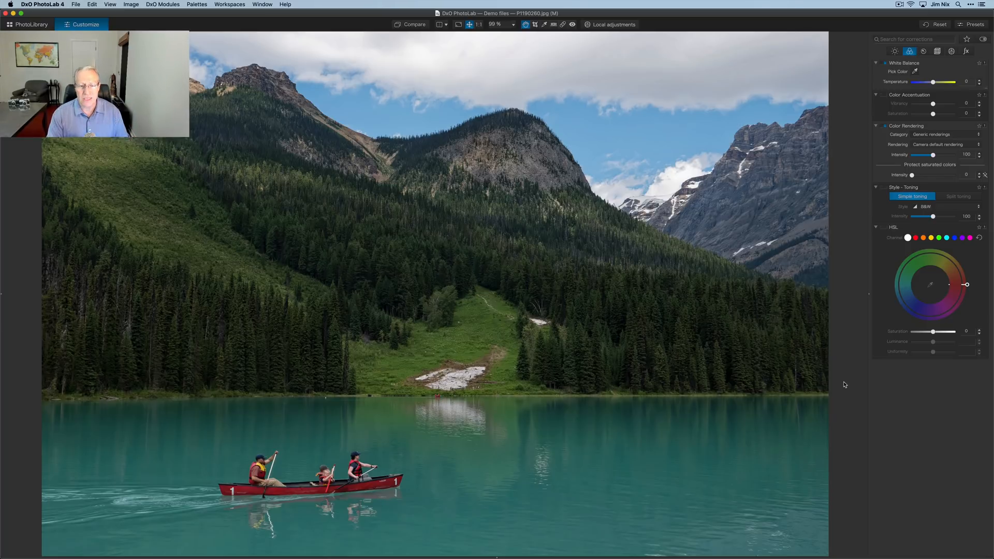
{"action": "mouse_move", "coordinate": [894, 334]}
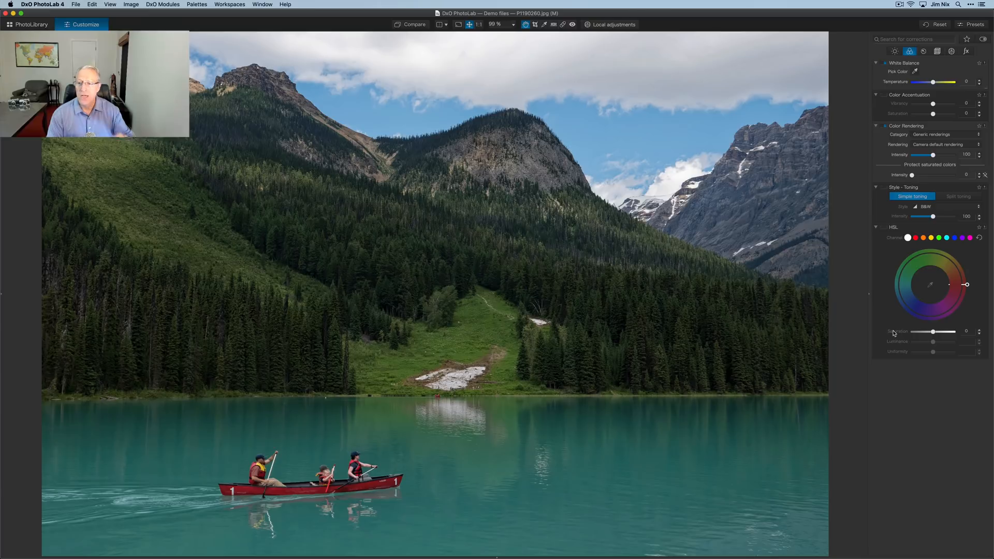
Step: Browse the Detail and Geometry palettes, then show the empty Local Adjustments palette
{"action": "left_click", "coordinate": [924, 51]}
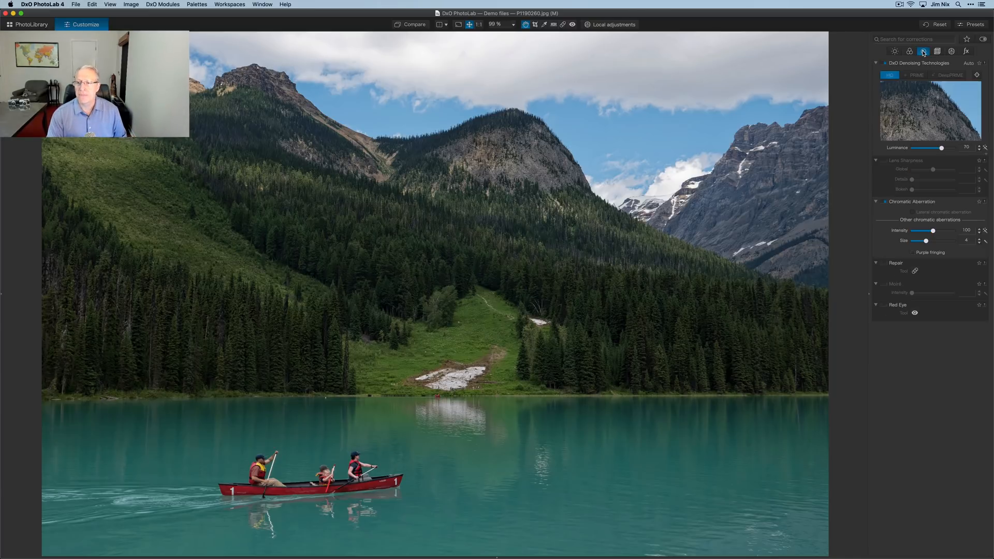
{"action": "mouse_move", "coordinate": [920, 217]}
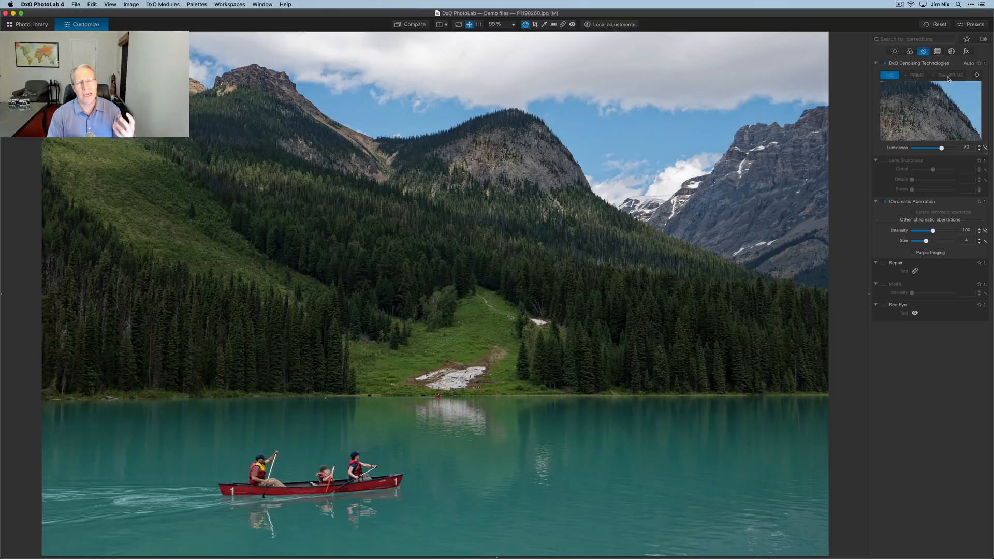
{"action": "mouse_move", "coordinate": [952, 75]}
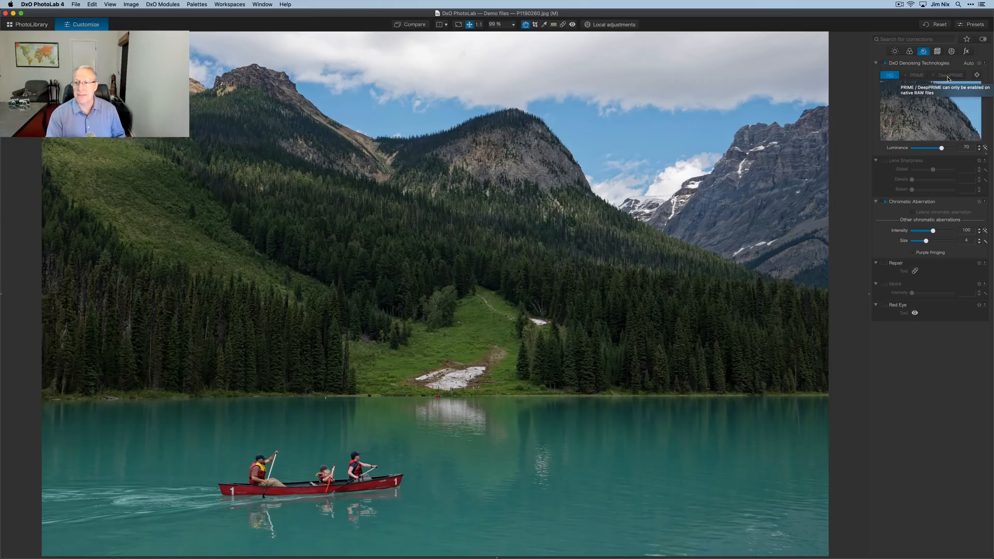
{"action": "left_click", "coordinate": [937, 50]}
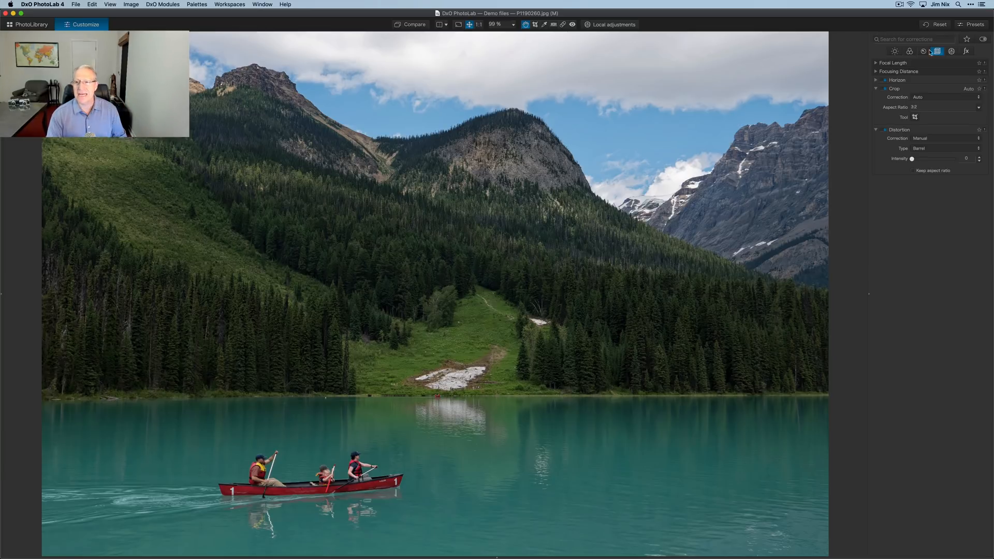
{"action": "left_click", "coordinate": [951, 51]}
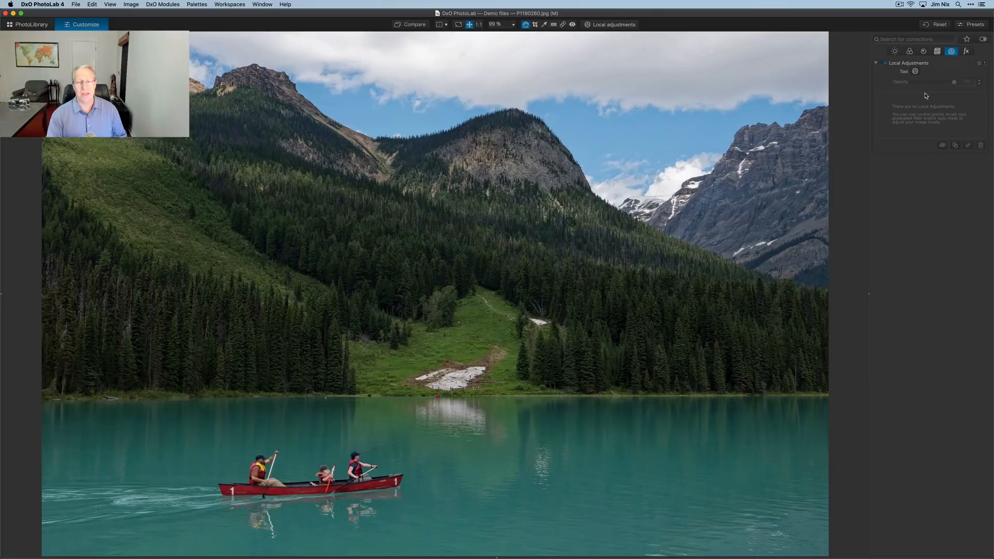
Step: Draw a graduated filter from the shoreline down over the lake water
{"action": "left_click", "coordinate": [613, 25]}
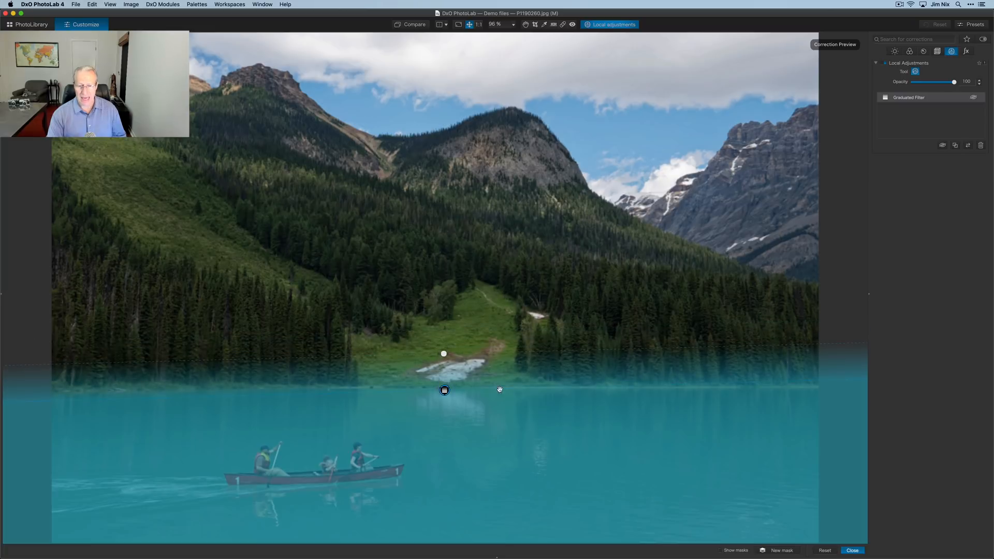
{"action": "left_click", "coordinate": [444, 389]}
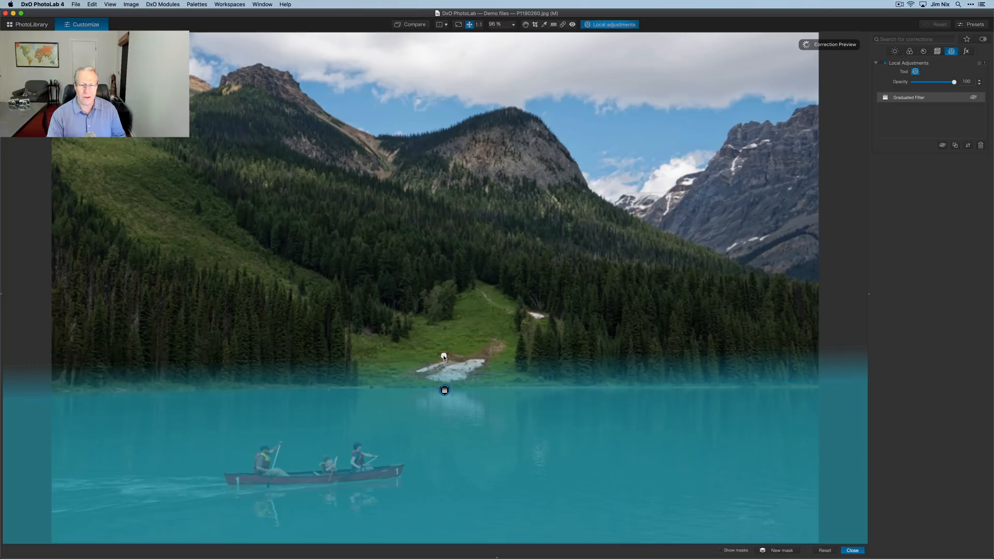
{"action": "left_click", "coordinate": [443, 390]}
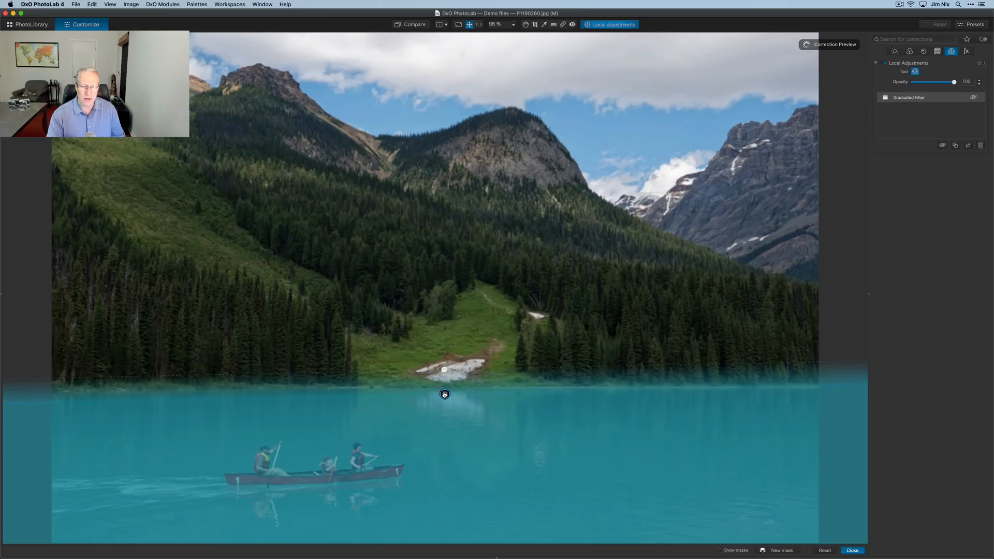
{"action": "left_click", "coordinate": [444, 394]}
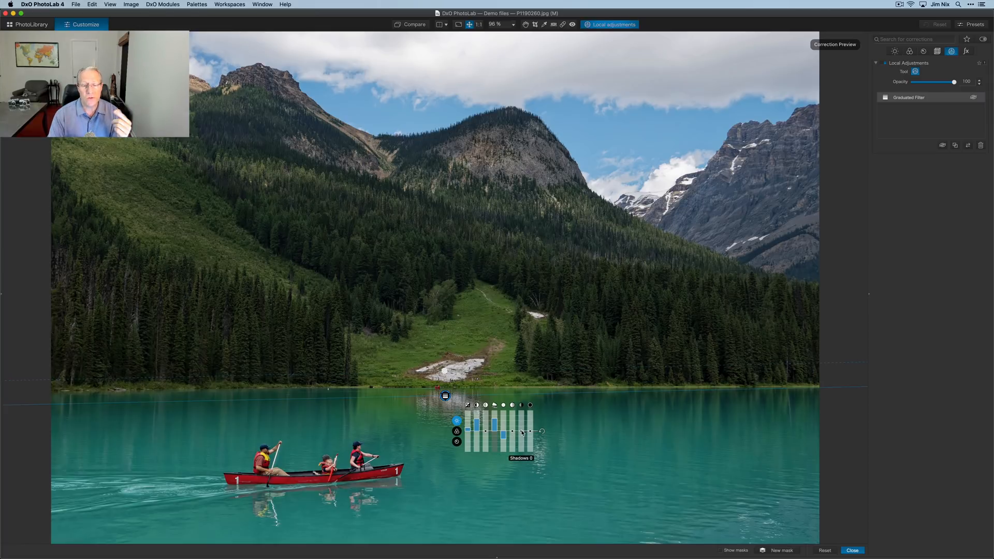
{"action": "mouse_move", "coordinate": [564, 438]}
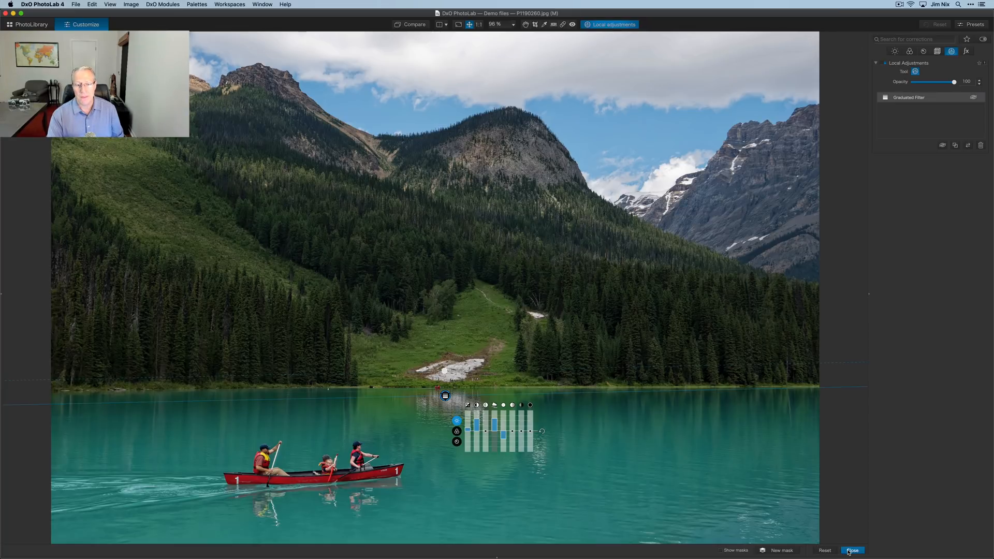
Step: Exit Local Adjustments mode, keeping the graduated filter on the water
{"action": "left_click", "coordinate": [852, 550]}
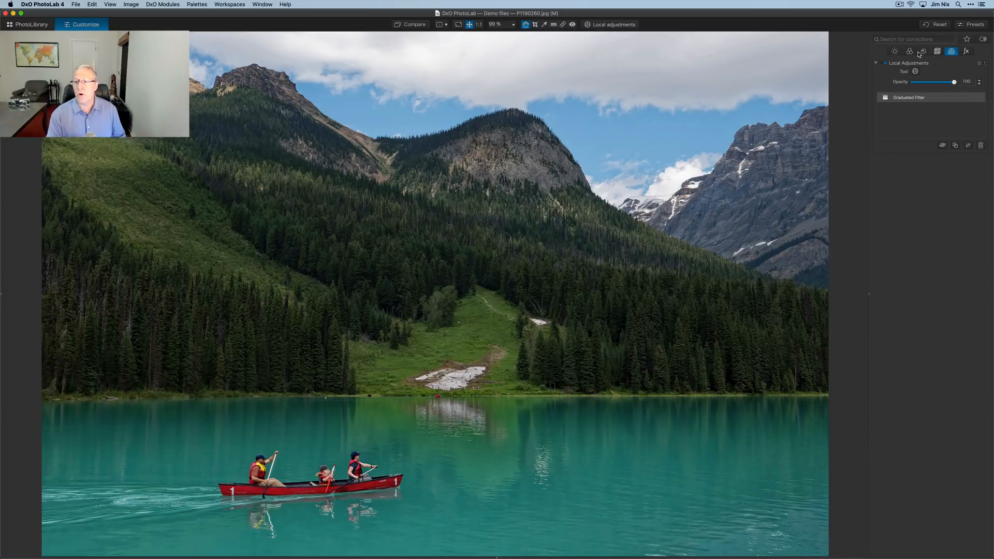
Step: Reopen the Color palette to mute Color Accentuation saturation to about -31
{"action": "left_click", "coordinate": [909, 51]}
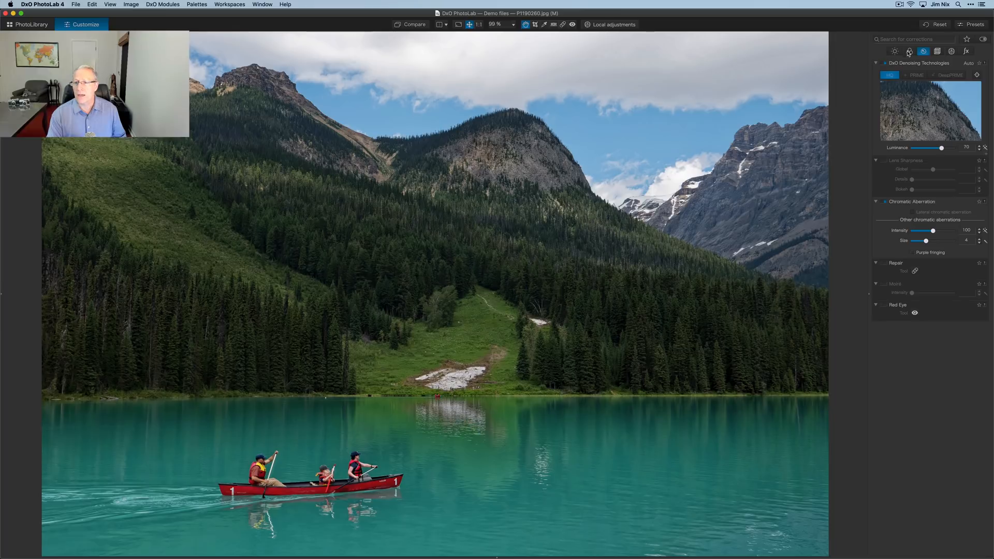
{"action": "left_click", "coordinate": [909, 51]}
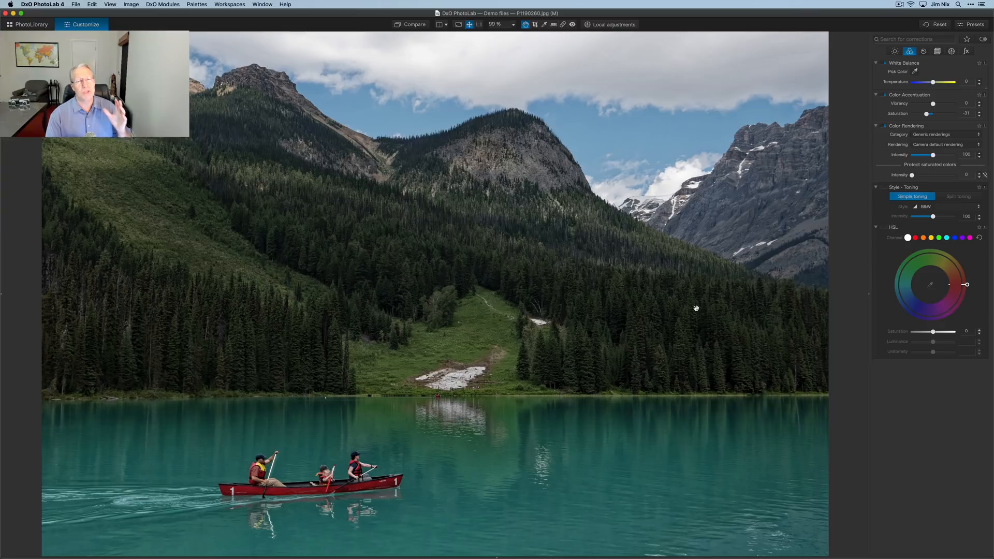
{"action": "mouse_move", "coordinate": [865, 208]}
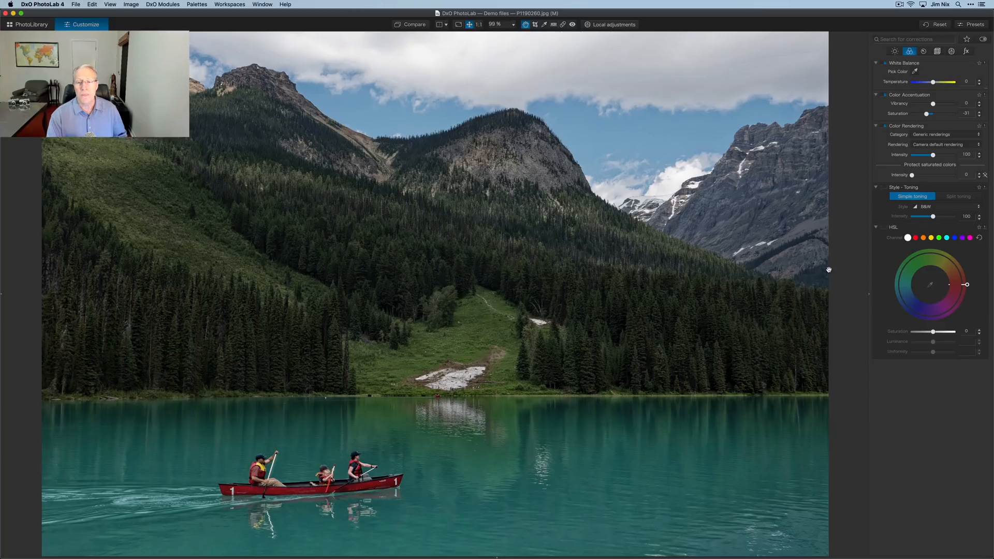
{"action": "mouse_move", "coordinate": [831, 277]}
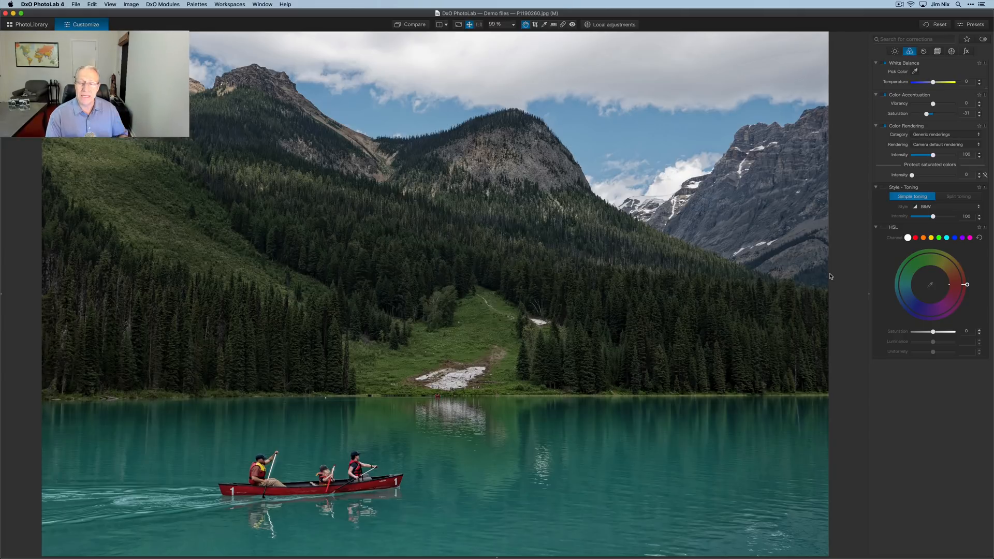
{"action": "mouse_move", "coordinate": [649, 299]}
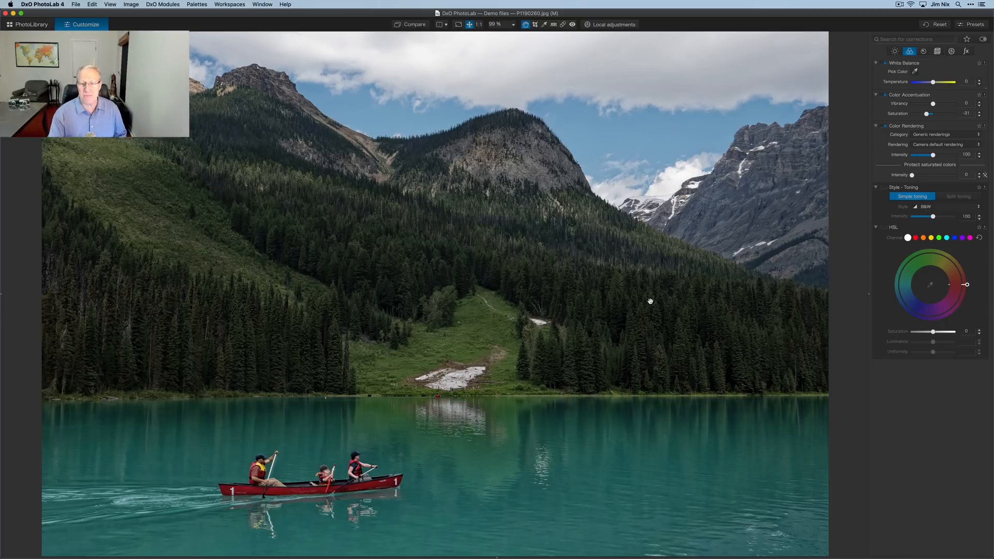
{"action": "mouse_move", "coordinate": [649, 344]}
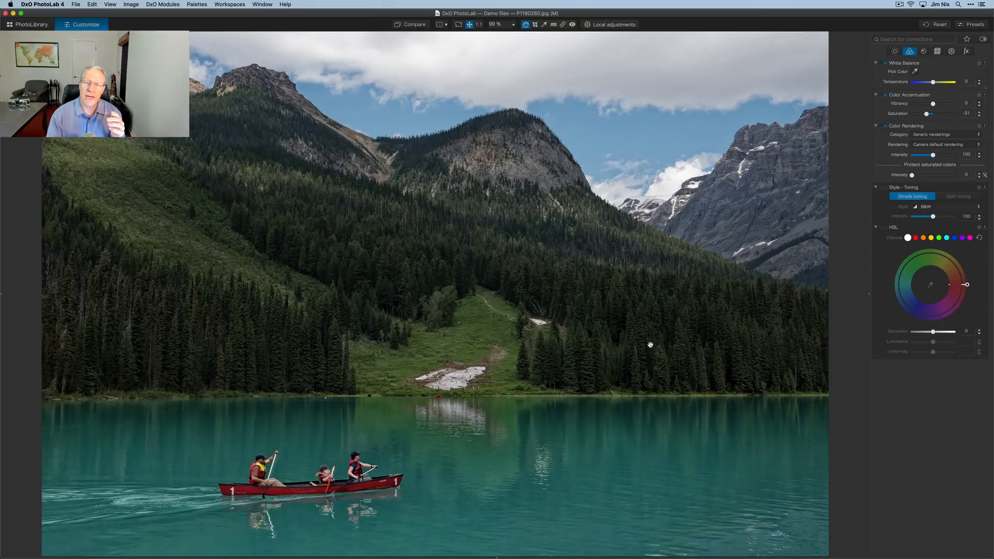